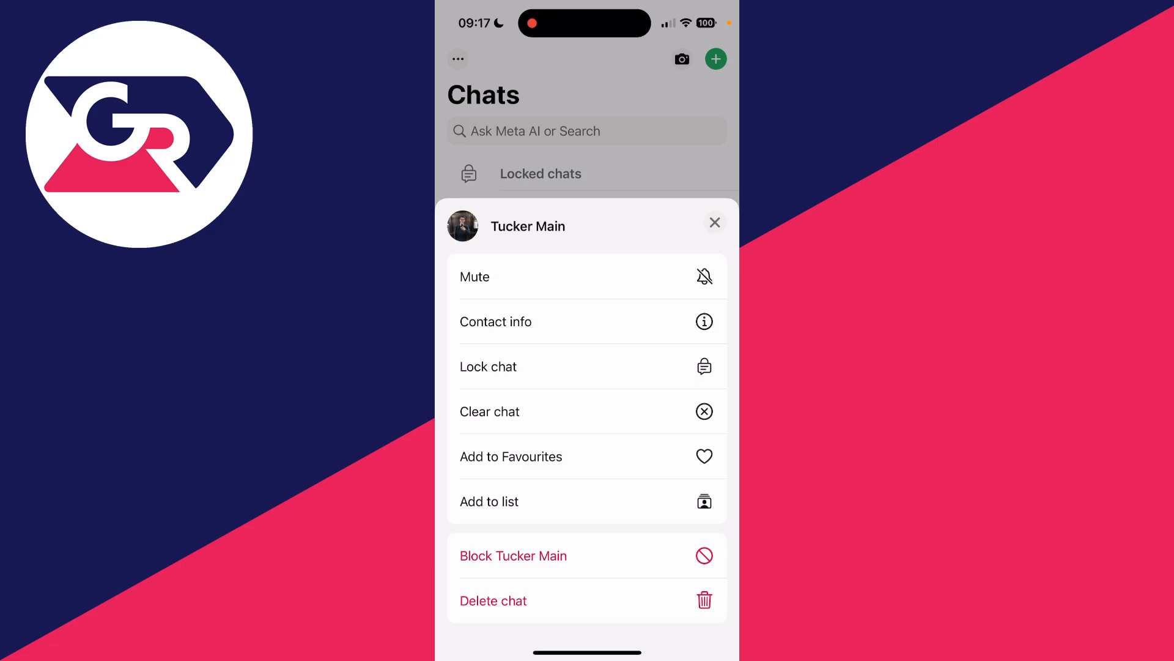
- Delete the Tucker Main chat from the options sheet, returning to the chats list
left_click(493, 599)
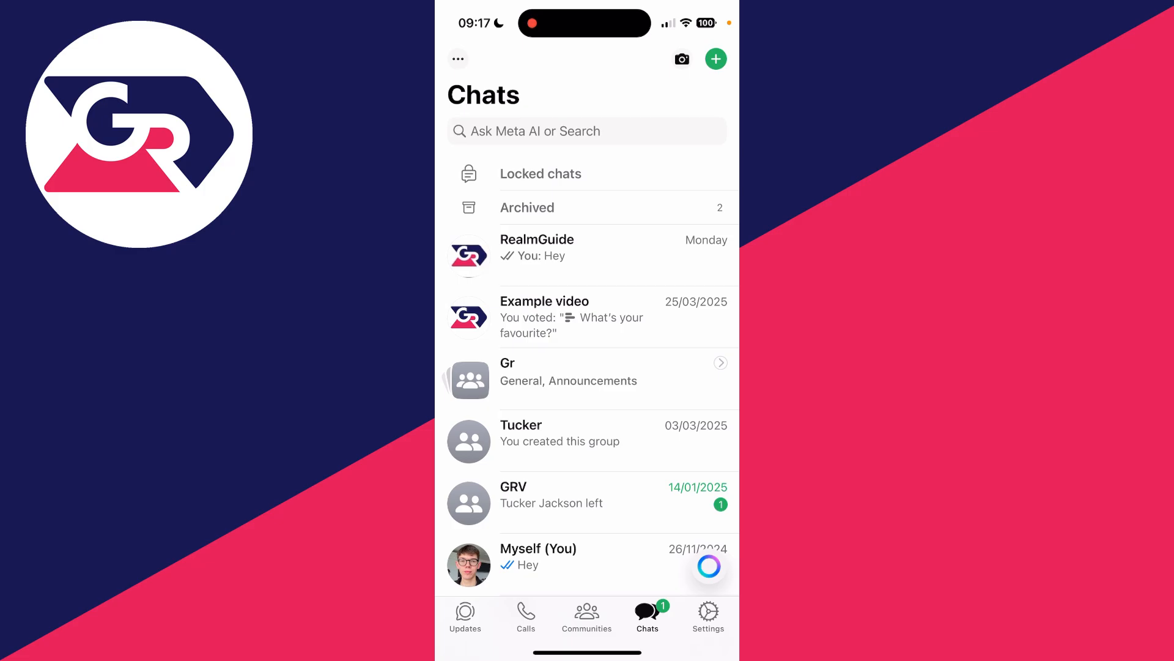
left_click(716, 58)
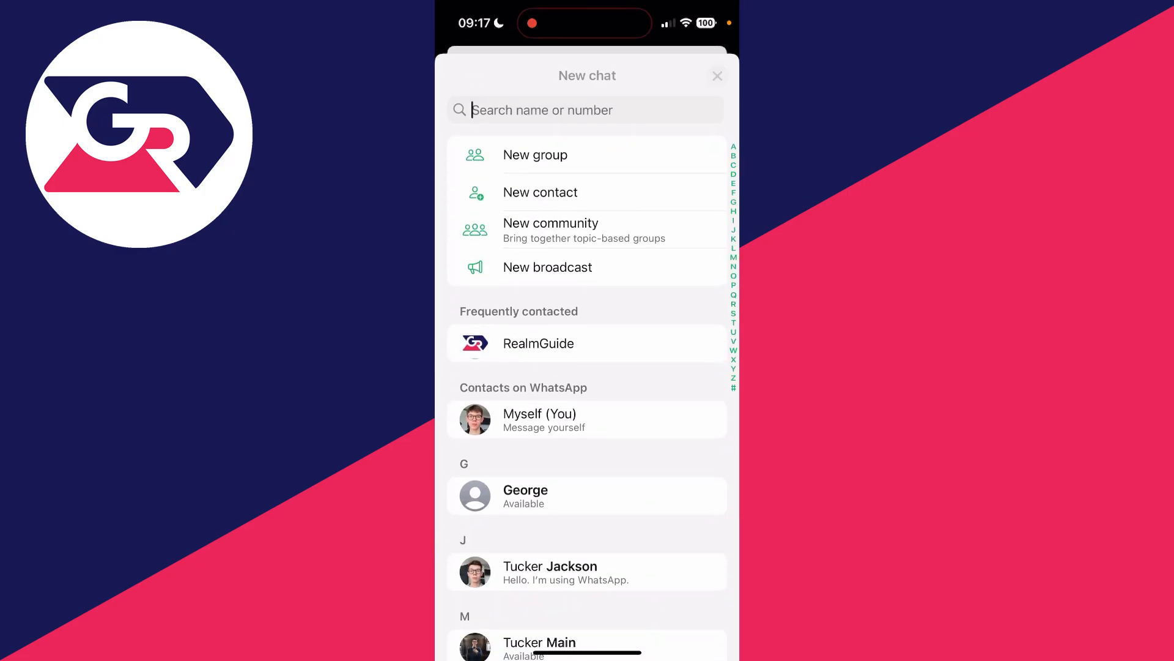
type("T")
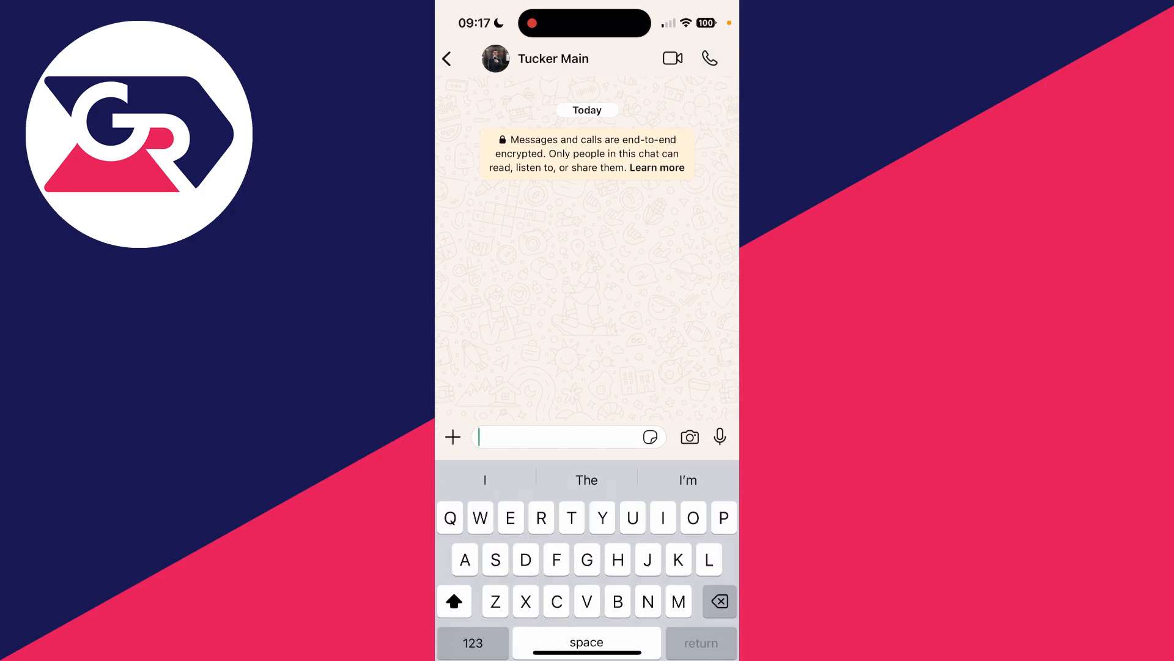
left_click(553, 59)
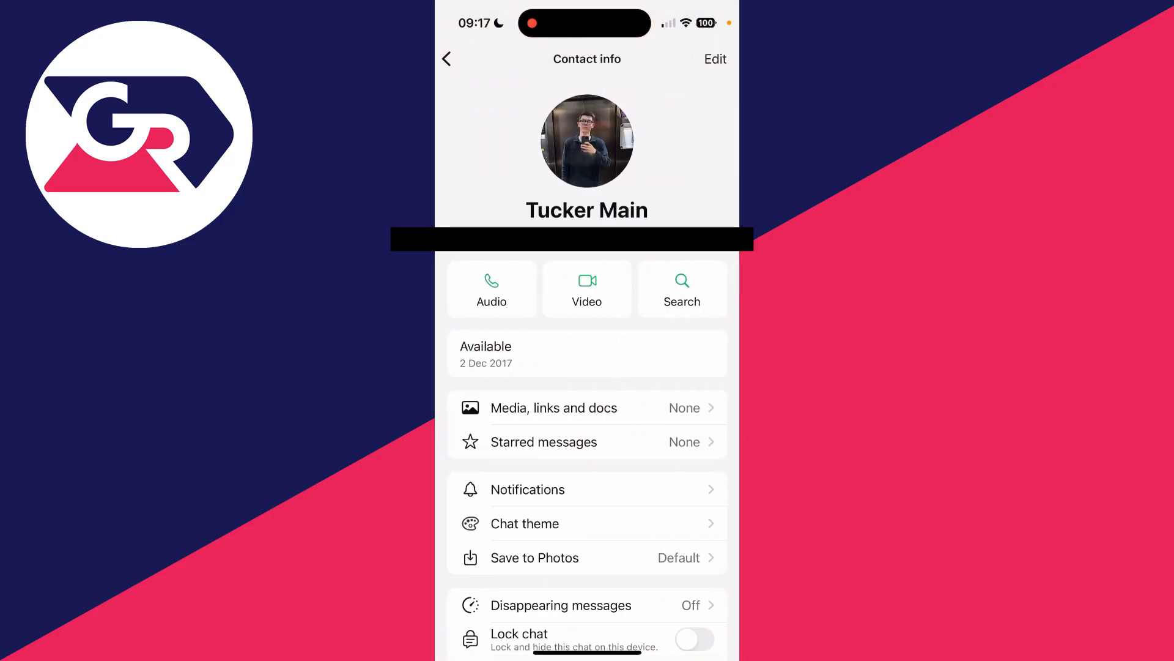
left_click(713, 59)
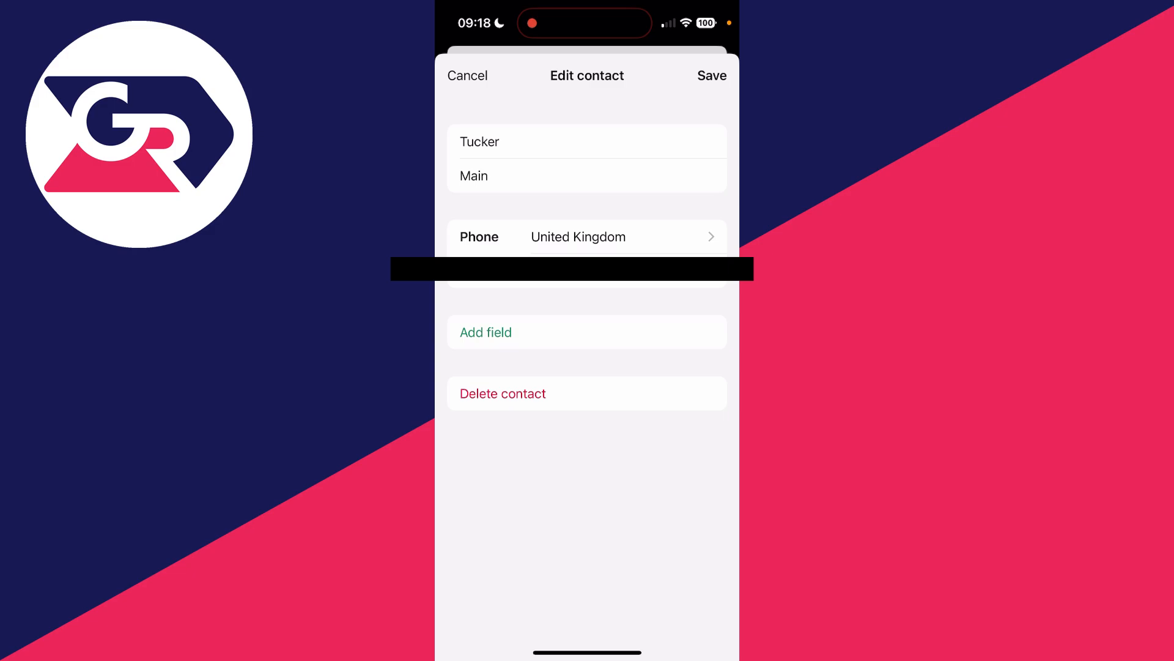
left_click(503, 393)
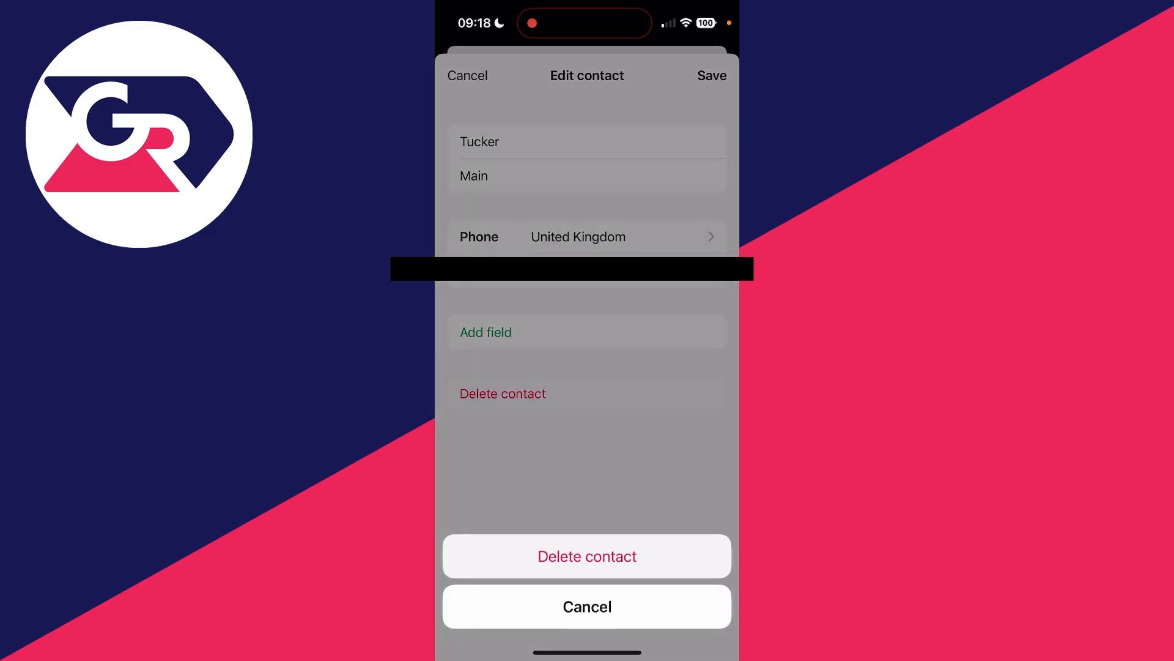